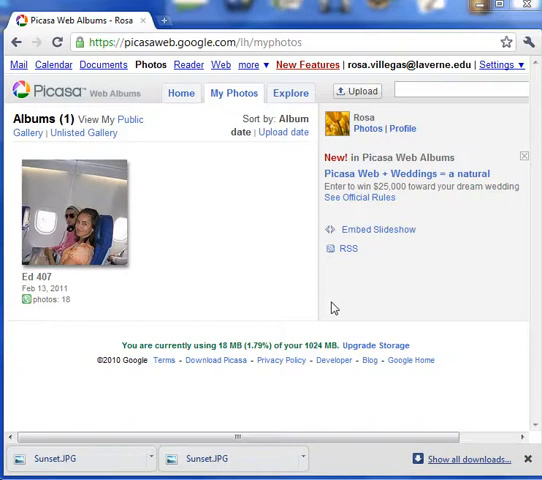
{"action": "mouse_move", "coordinate": [64, 204]}
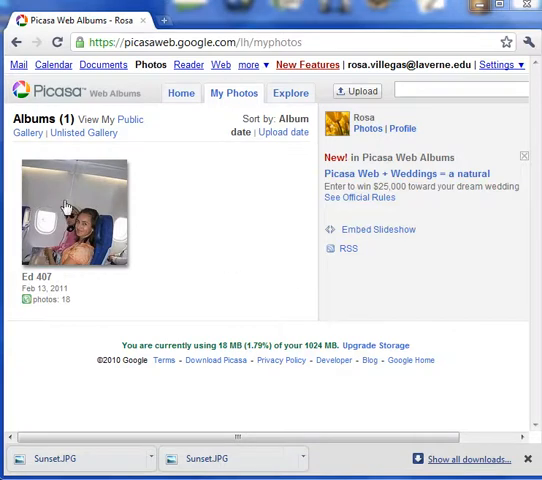
{"action": "mouse_move", "coordinate": [204, 152]}
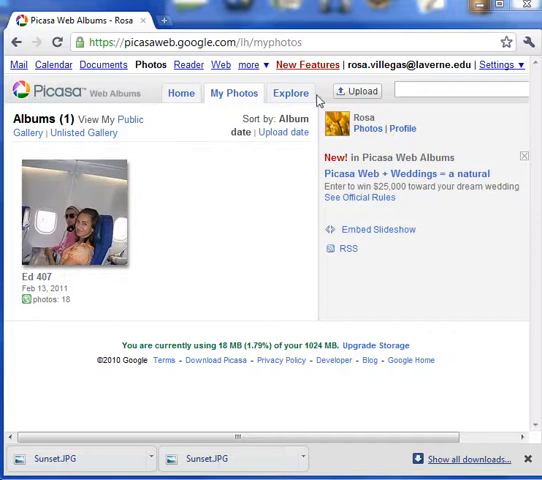
{"action": "mouse_move", "coordinate": [60, 220]}
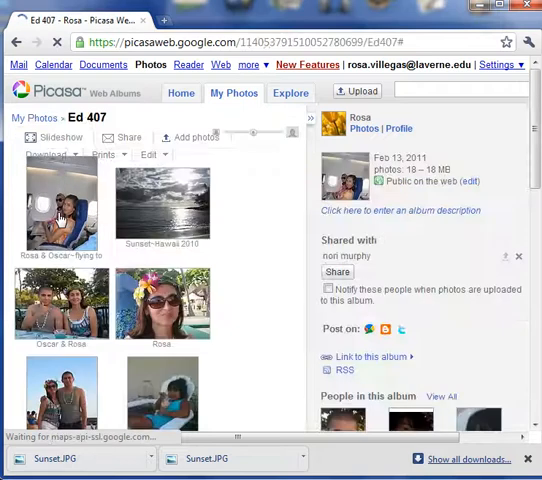
{"action": "scroll", "scroll_direction": "down", "scroll_amount": 3}
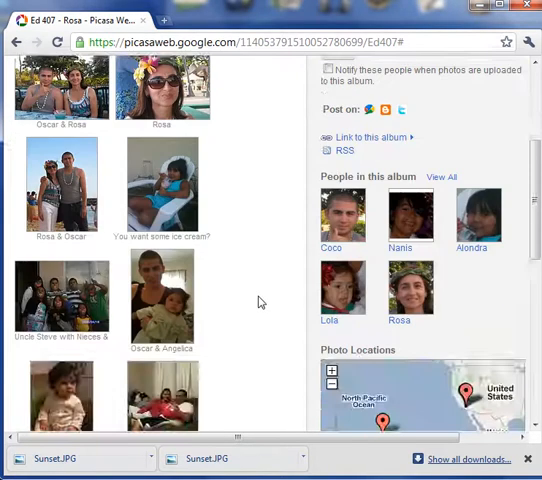
{"action": "scroll", "scroll_direction": "up", "scroll_amount": 3}
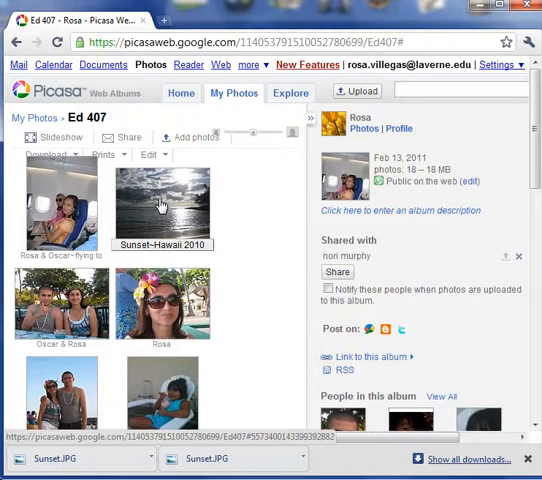
Save the Sunset-Hawaii 2010 photo to the Pictures library under the name 'Sunset'
{"action": "right_click", "coordinate": [164, 204]}
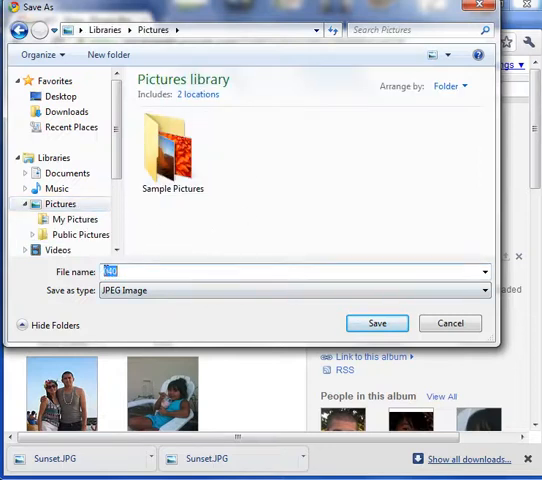
{"action": "type", "text": "Sunset-Hawaii 2010"}
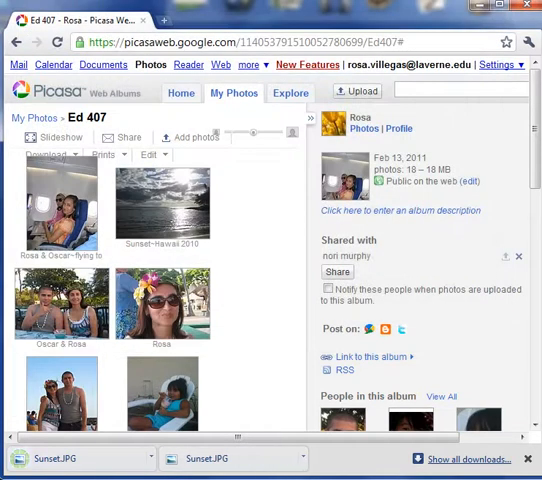
{"action": "mouse_move", "coordinate": [268, 390]}
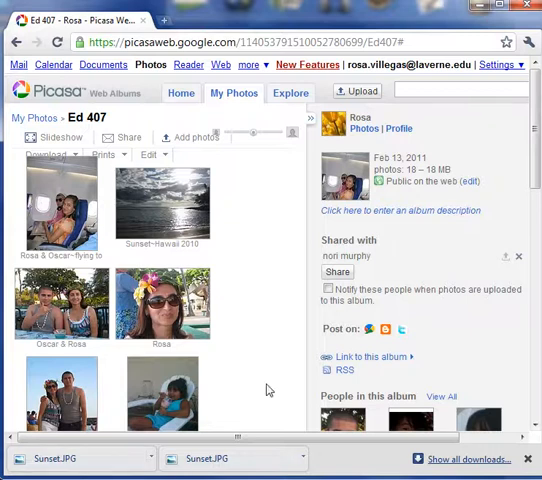
Show the Windows Pictures library via the Start menu to verify the Sunset image is there
{"action": "scroll", "scroll_direction": "down", "scroll_amount": 3}
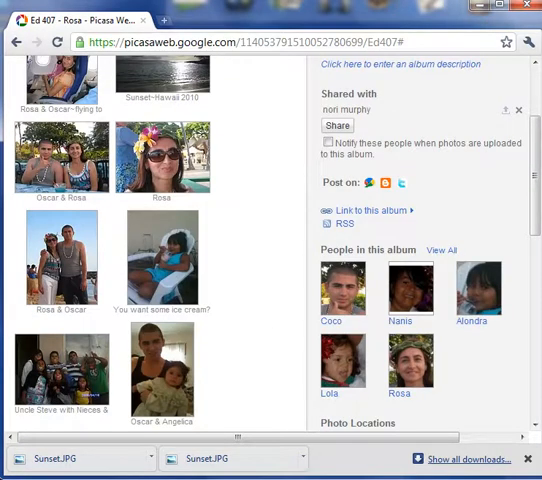
{"action": "left_click", "coordinate": [10, 466]}
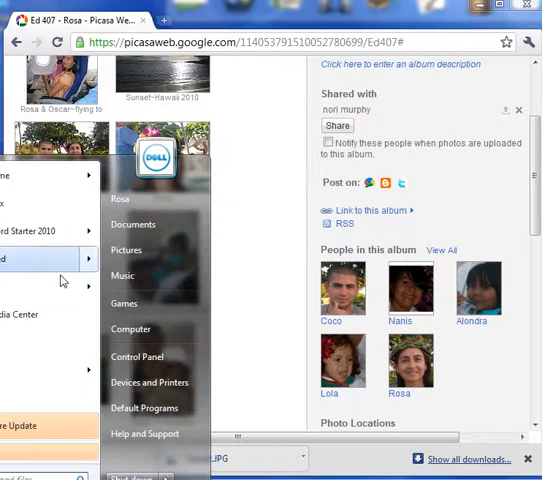
{"action": "left_click", "coordinate": [126, 250]}
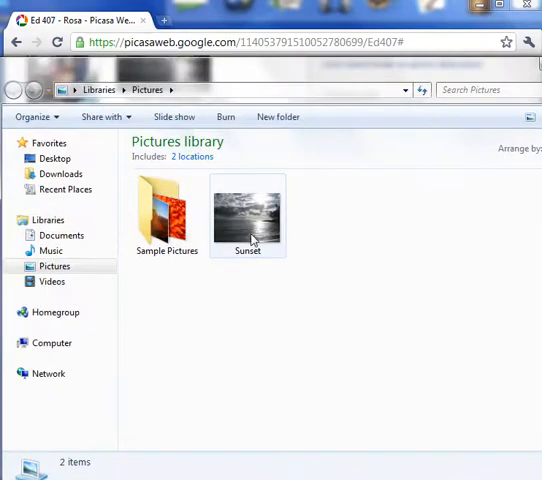